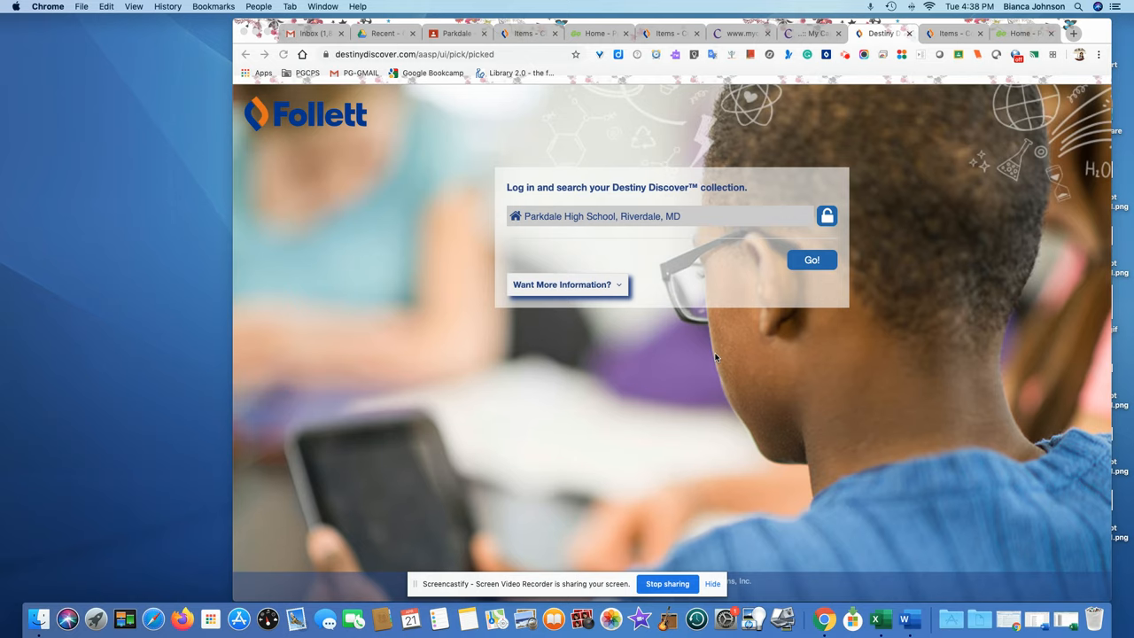
pyautogui.moveTo(510, 154)
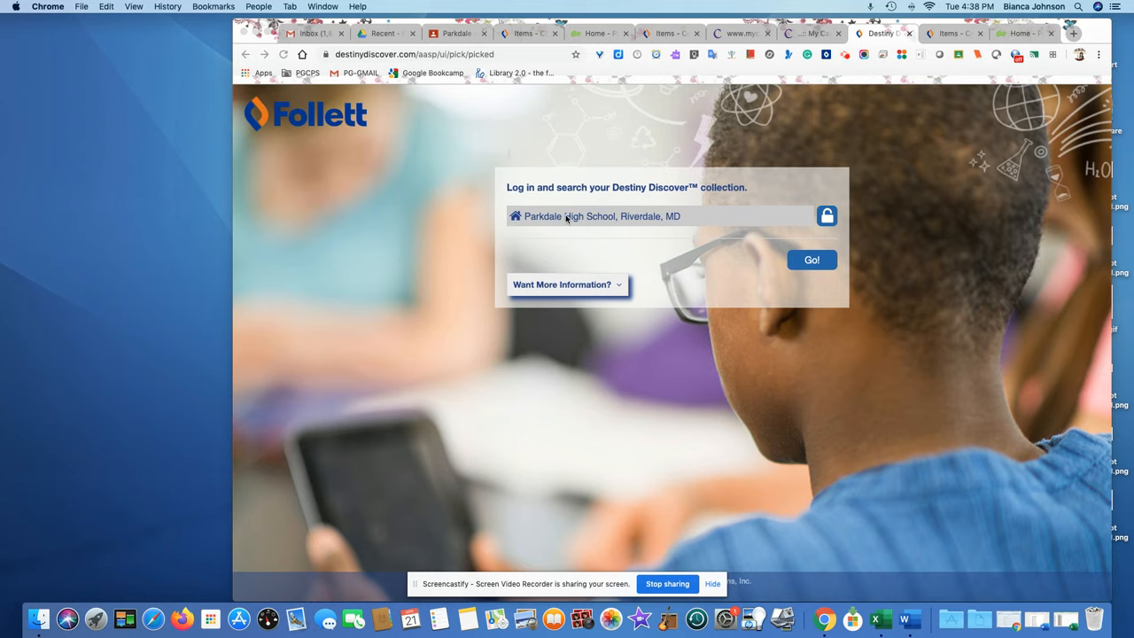
pyautogui.moveTo(719, 227)
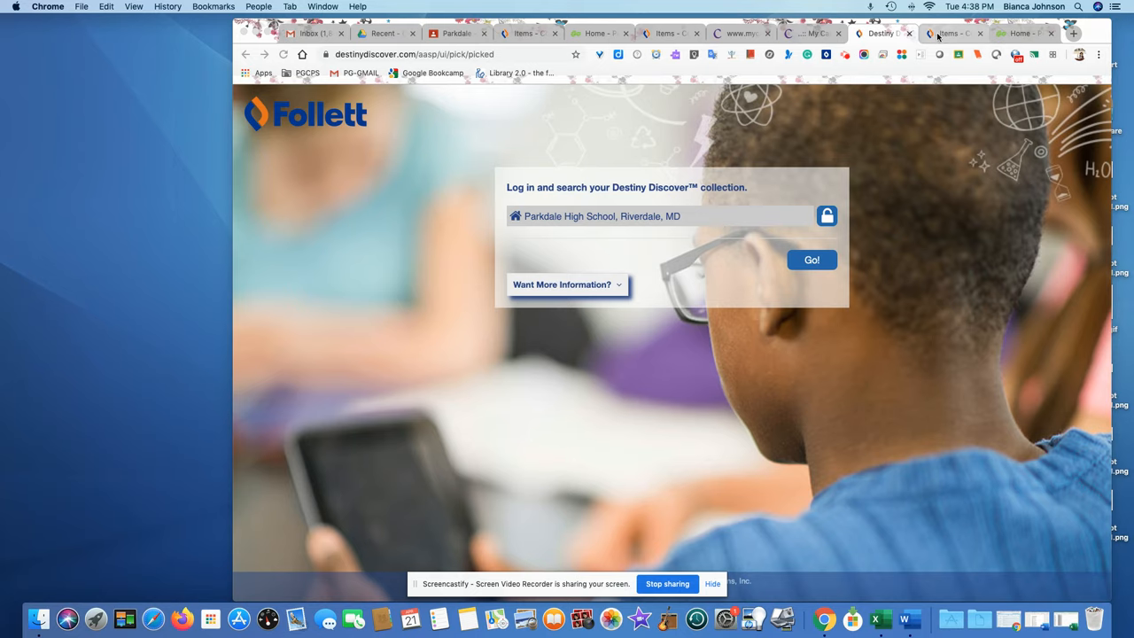
# Switch to the tab showing the Remote Learning - COVID19 - Specials collection with three webpages.
pyautogui.click(952, 33)
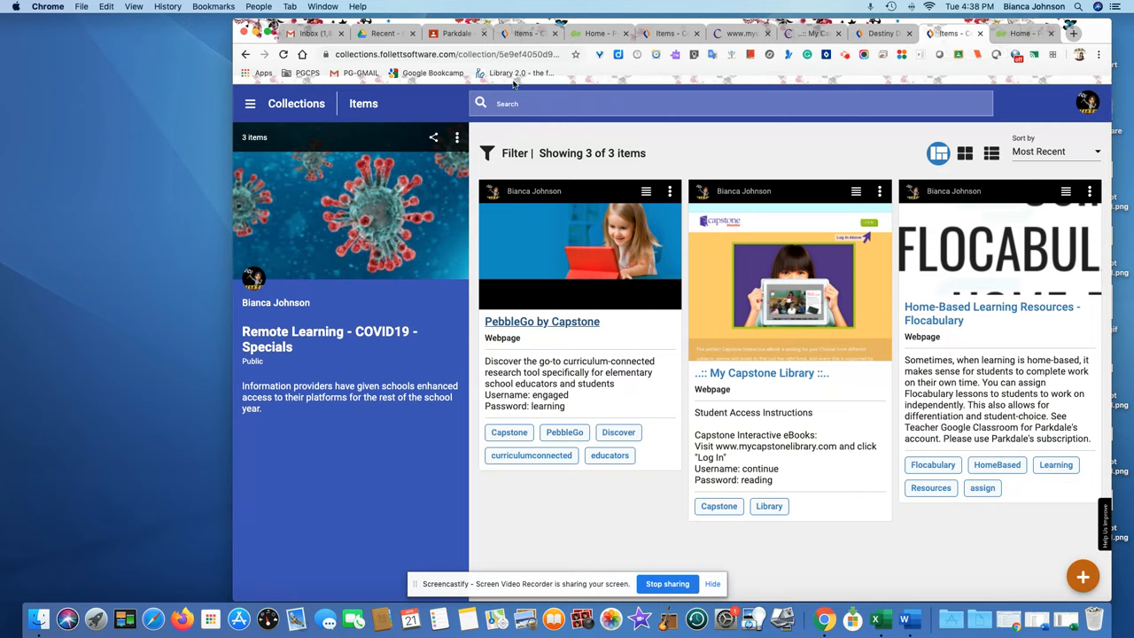
pyautogui.moveTo(296, 104)
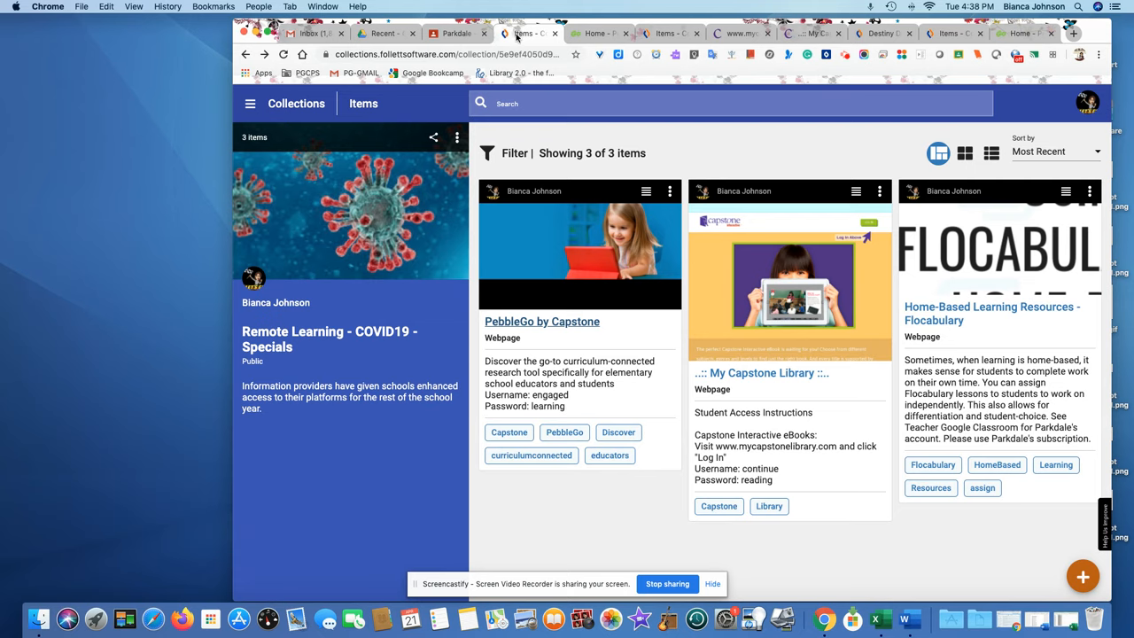
# Browse the Parkdale library home: Recently Added, Topics, Lightbox, eBooks and Audiobooks.
pyautogui.click(250, 103)
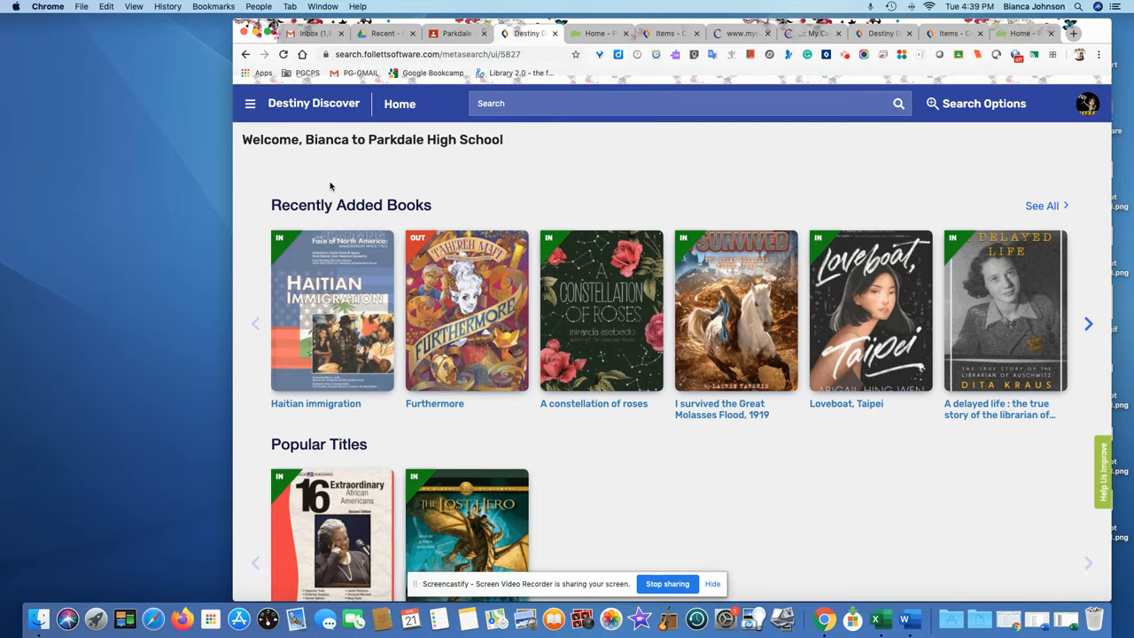
pyautogui.scroll(-3)
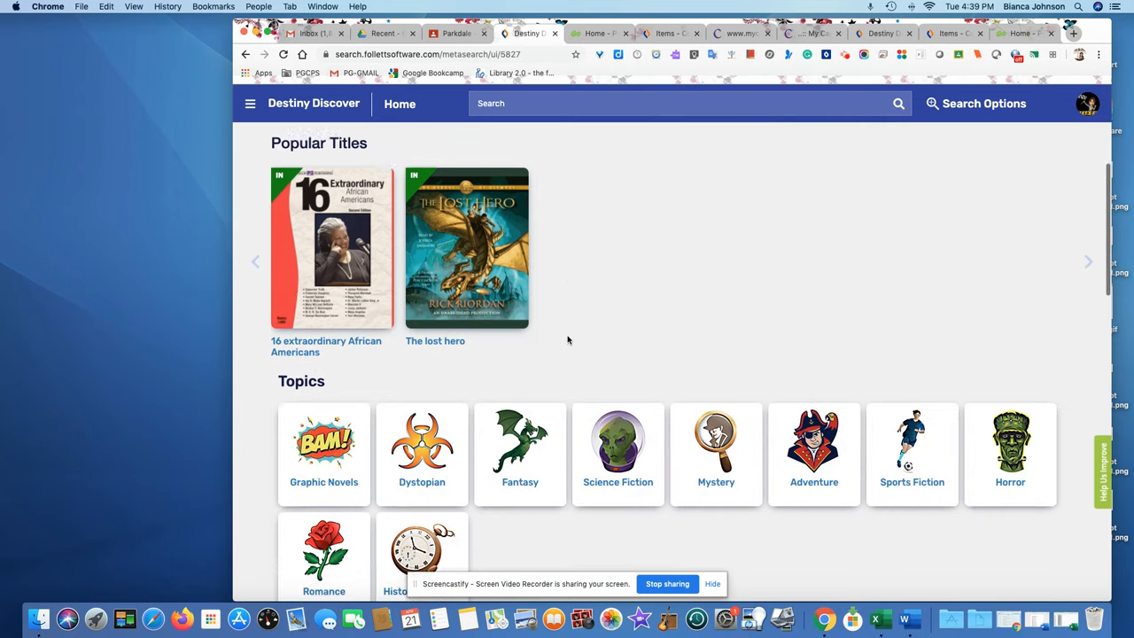
pyautogui.scroll(-3)
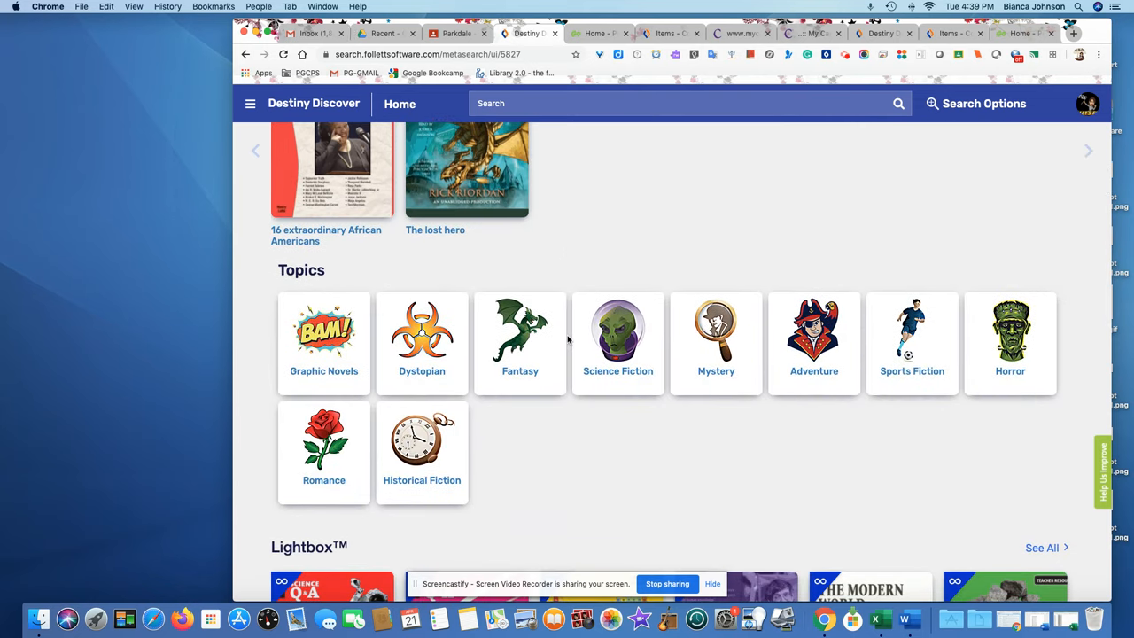
pyautogui.scroll(-3)
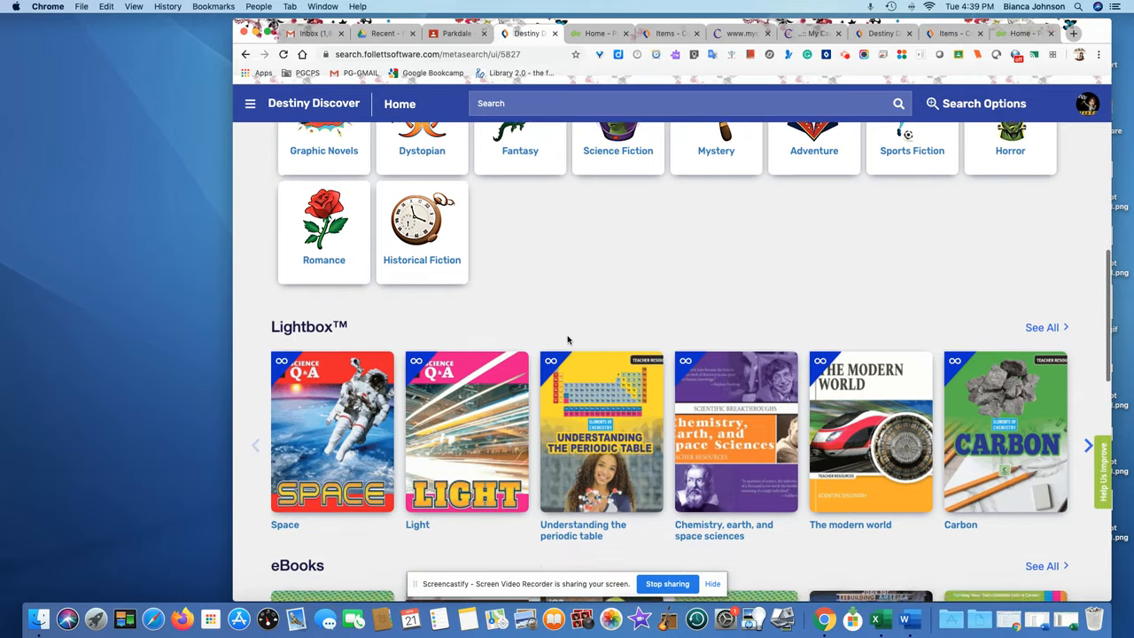
pyautogui.scroll(-3)
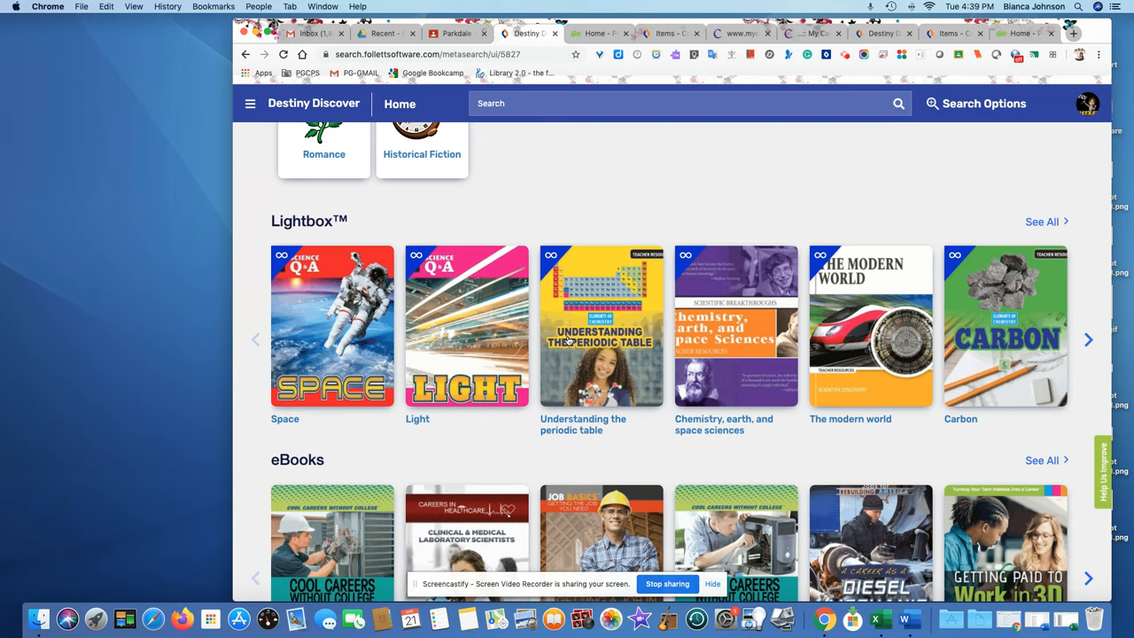
pyautogui.scroll(-3)
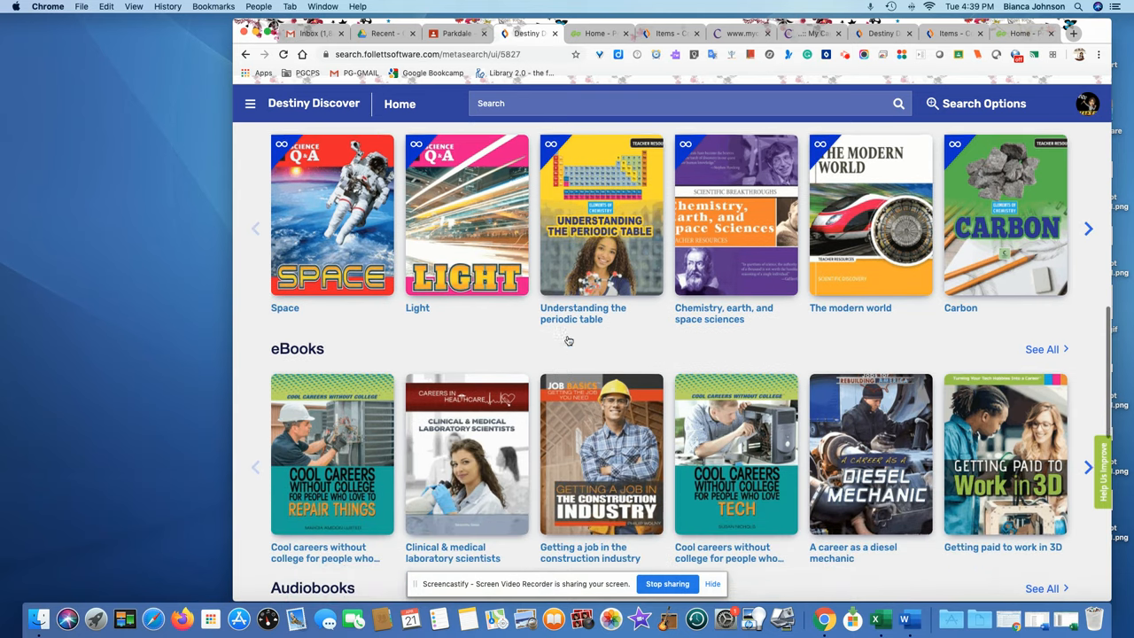
pyautogui.scroll(-3)
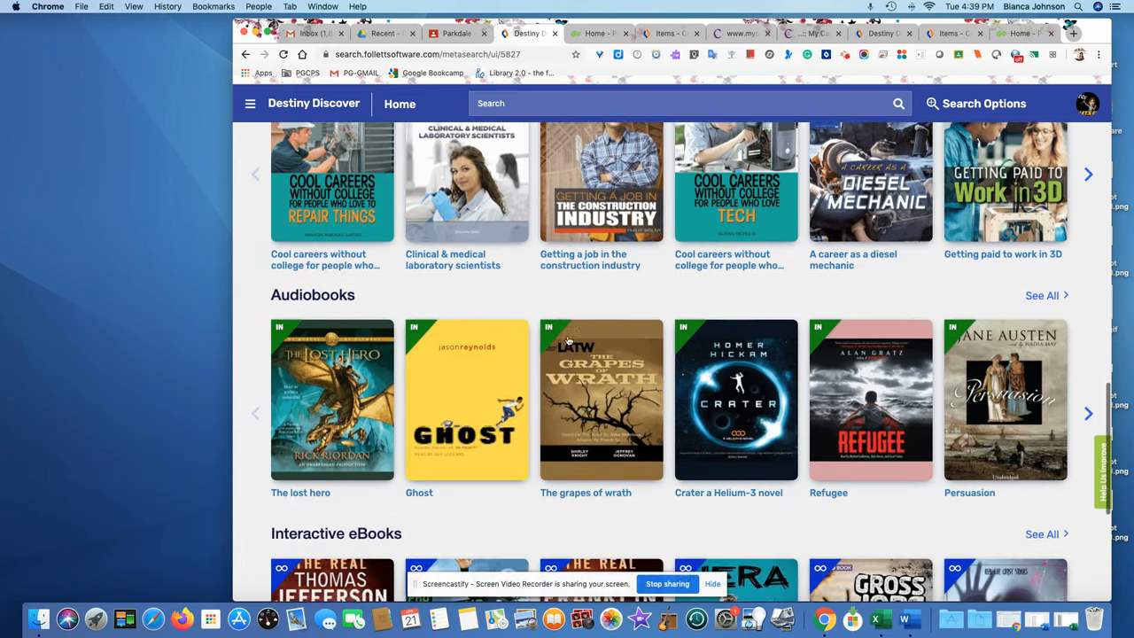
pyautogui.scroll(-3)
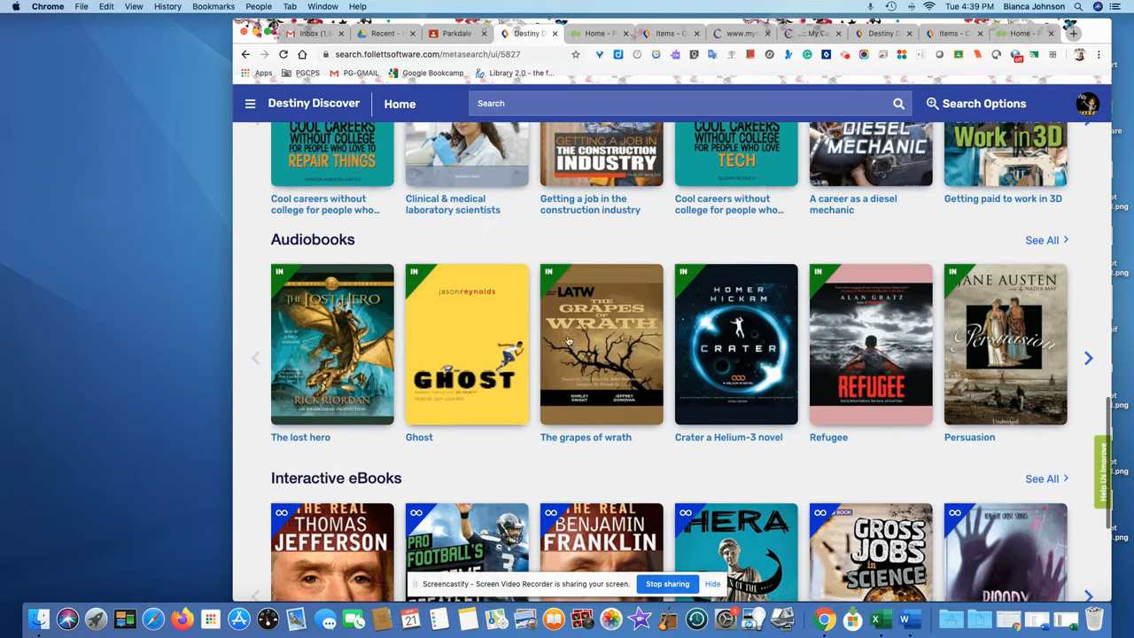
pyautogui.scroll(-3)
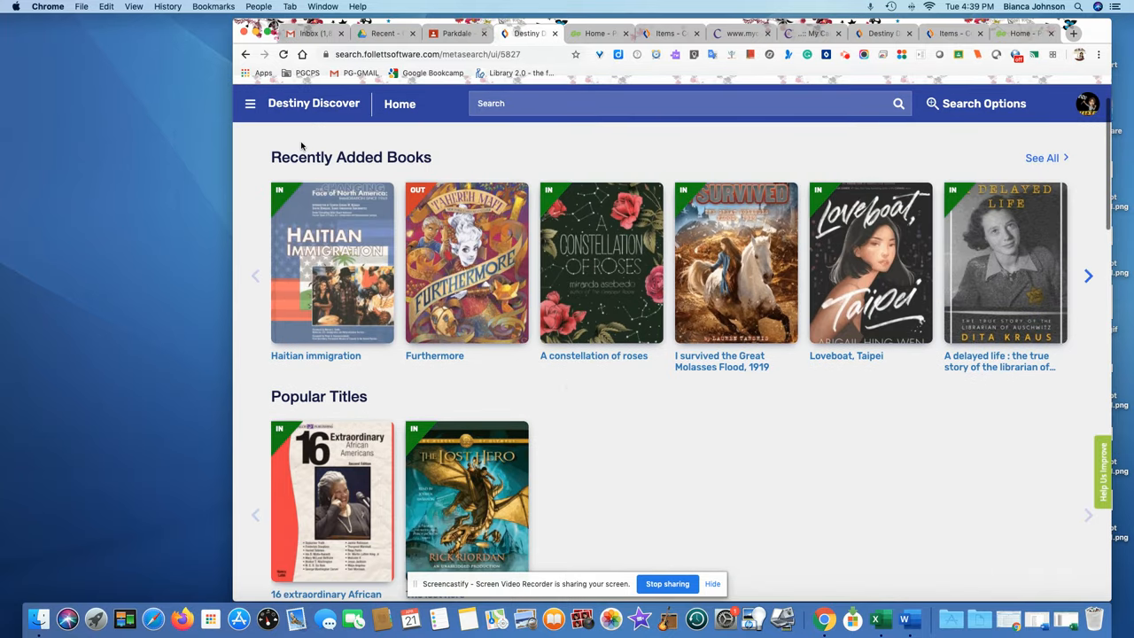
pyautogui.scroll(-3)
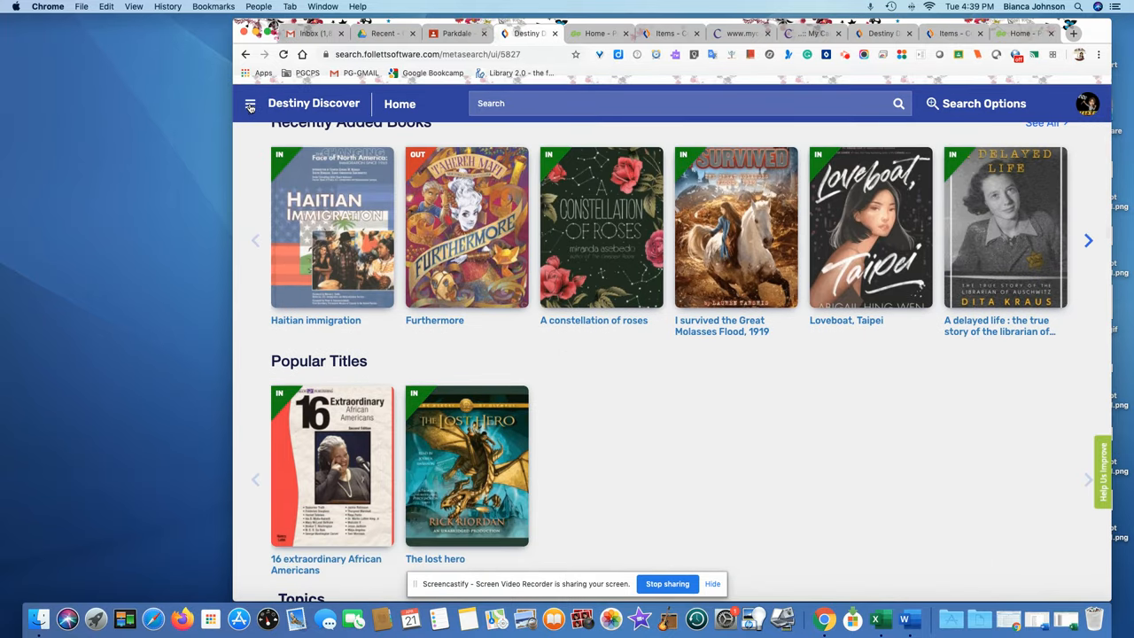
# Go to Collections from the main menu to view the three remote-learning webpage items.
pyautogui.click(250, 102)
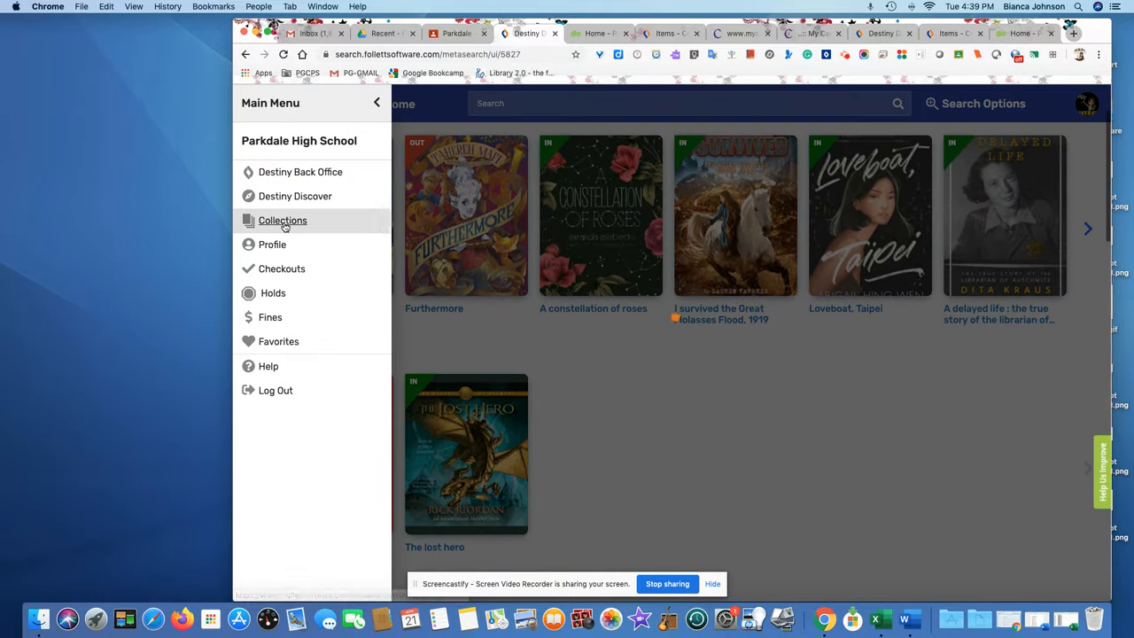
pyautogui.click(283, 220)
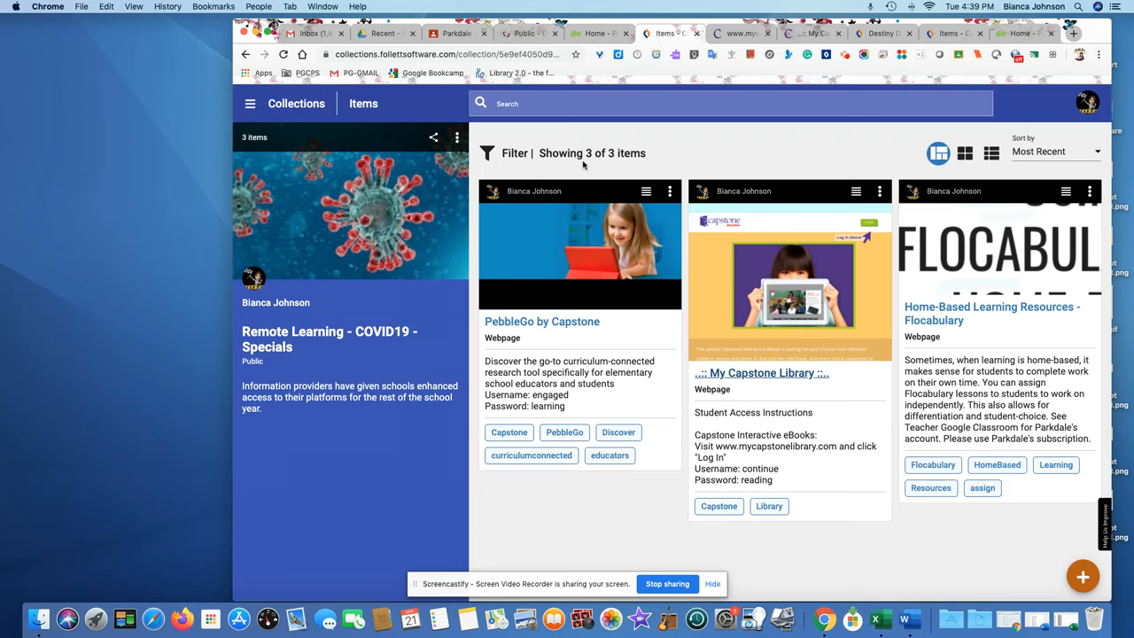
pyautogui.moveTo(333, 247)
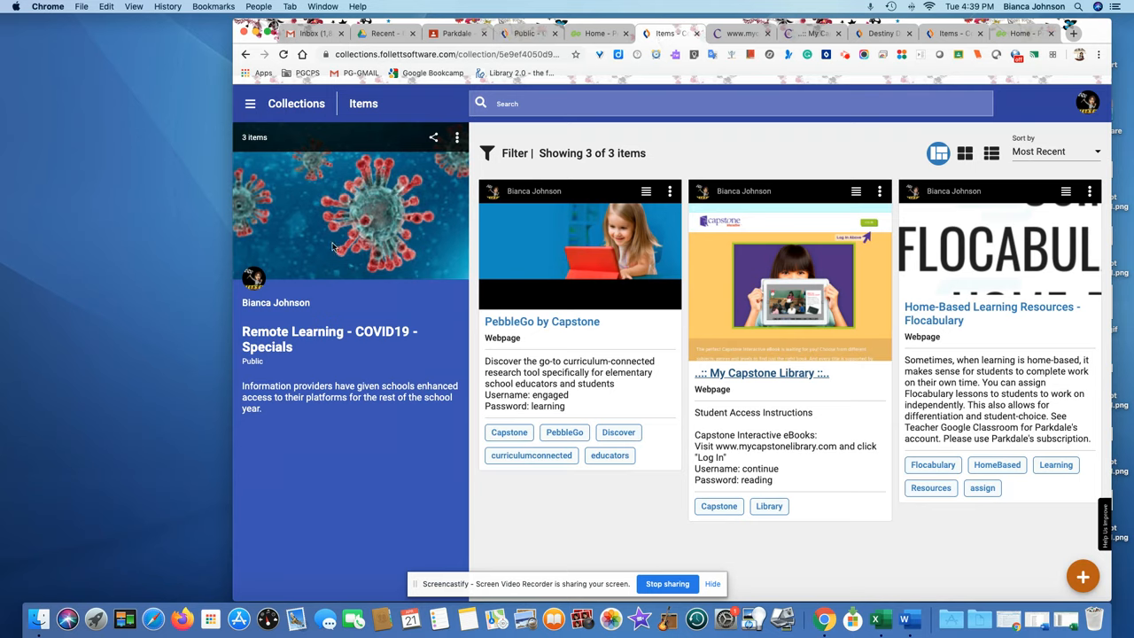
pyautogui.moveTo(382, 352)
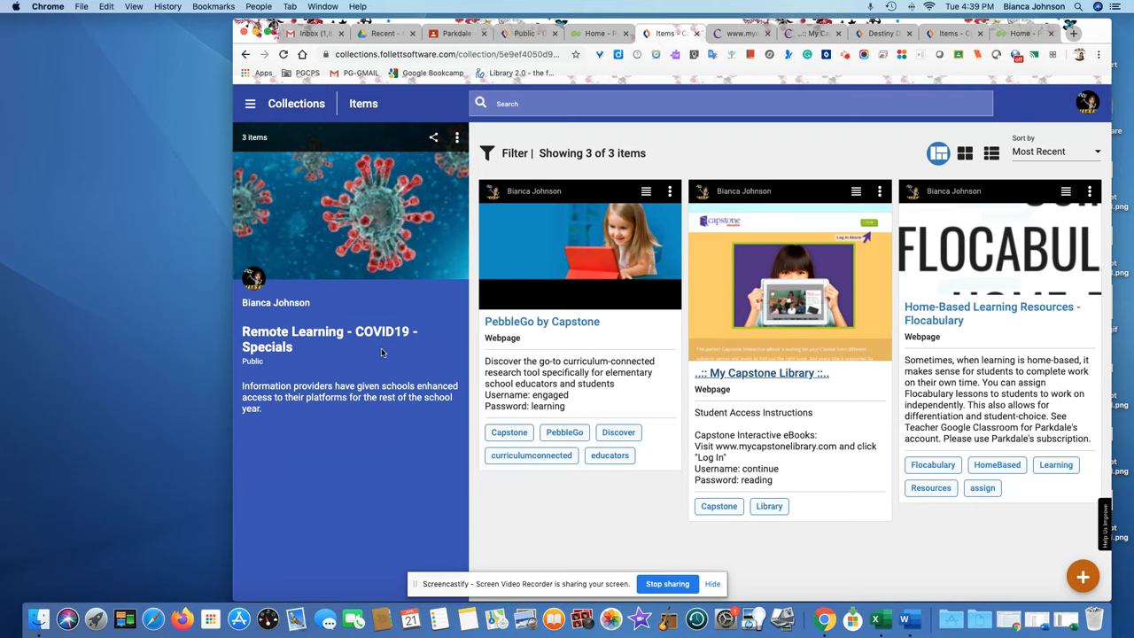
pyautogui.moveTo(290, 282)
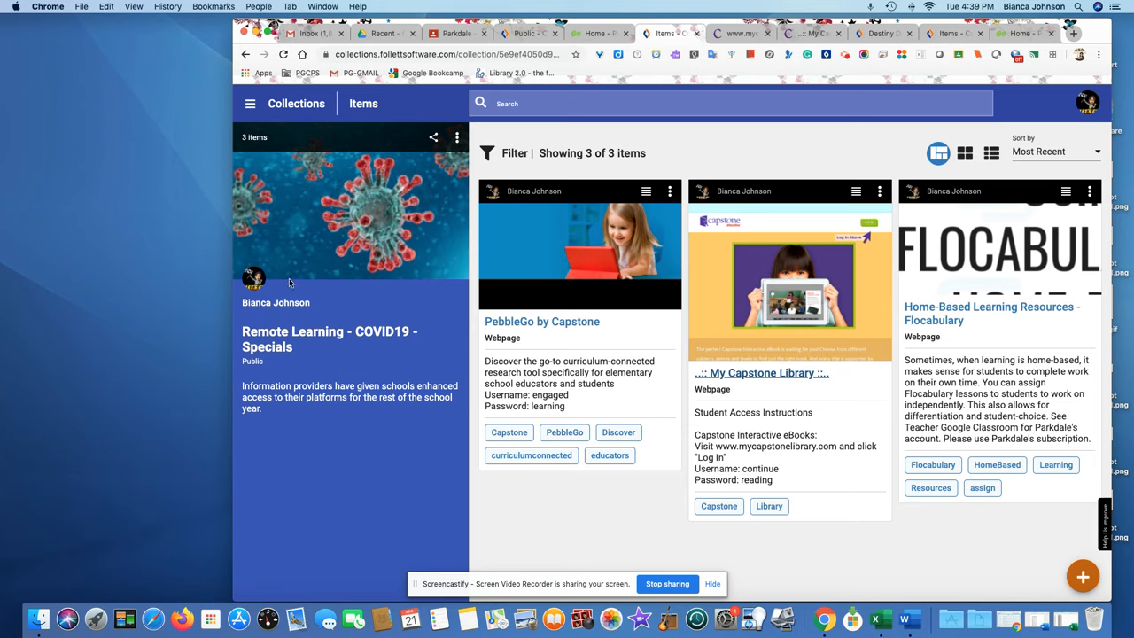
pyautogui.moveTo(535, 329)
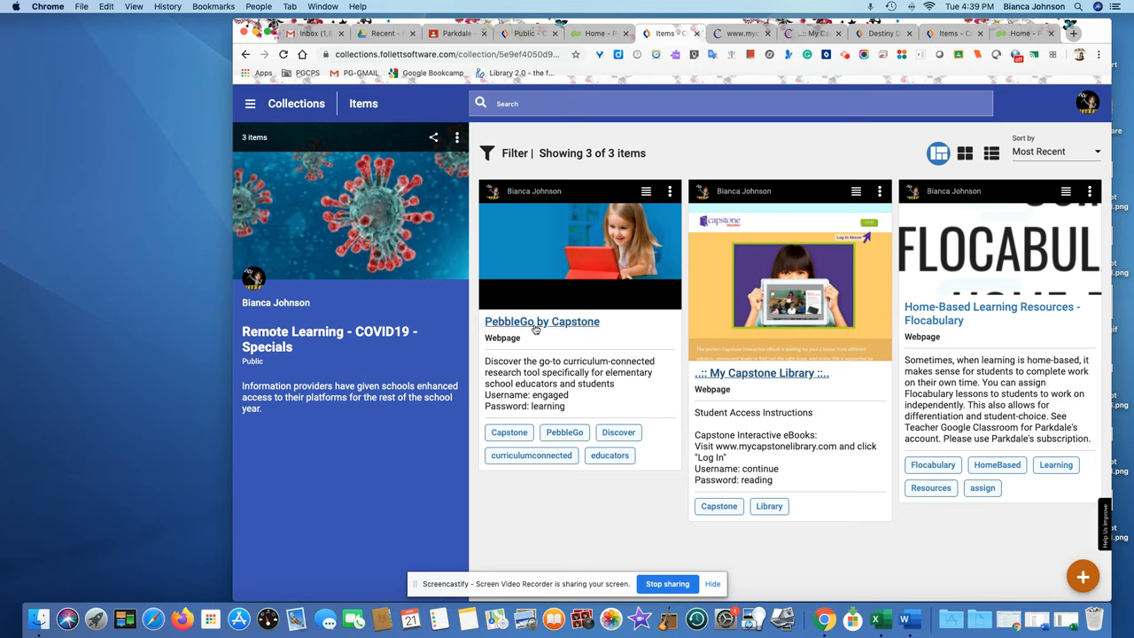
pyautogui.moveTo(536, 328)
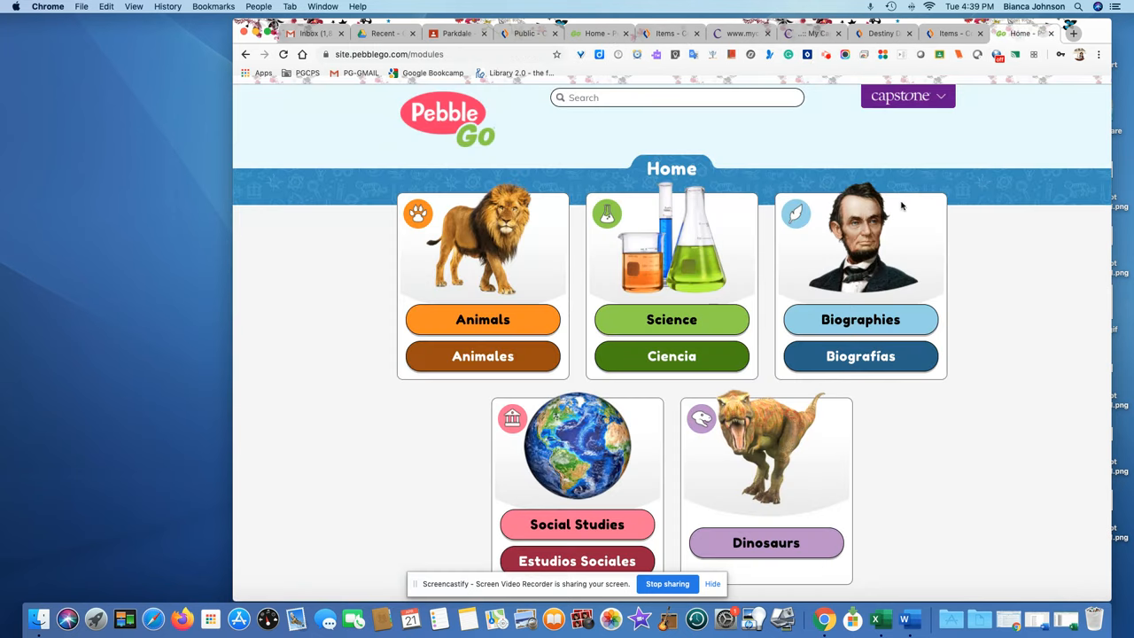
pyautogui.moveTo(822, 242)
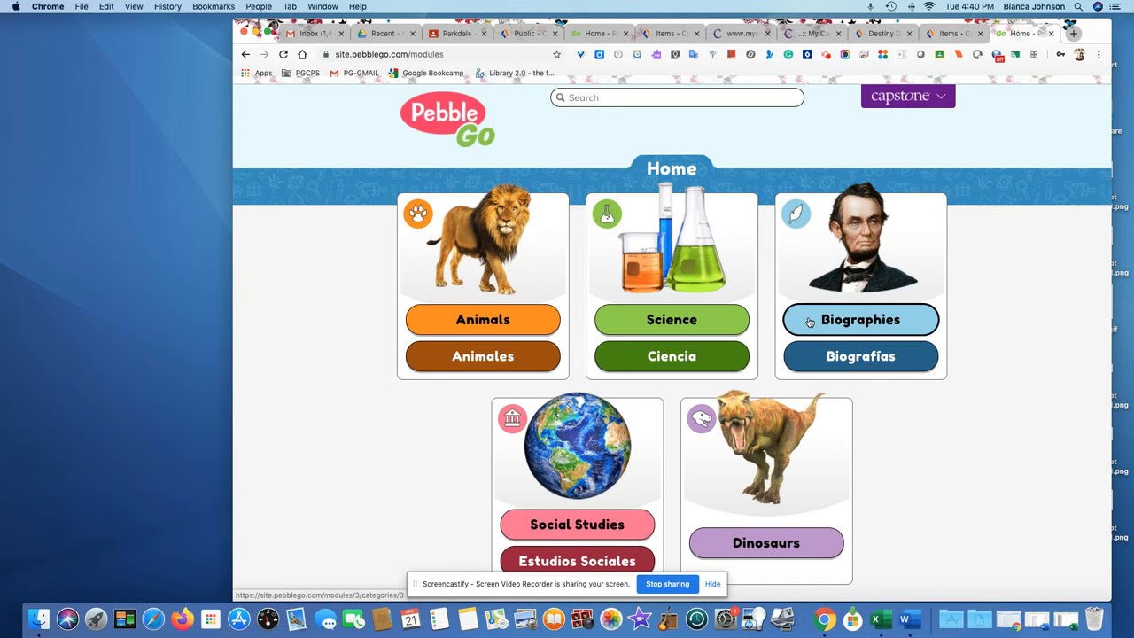
# Browse PebbleGo Biographies to History Makers, then Civil Rights after 1945.
pyautogui.click(861, 319)
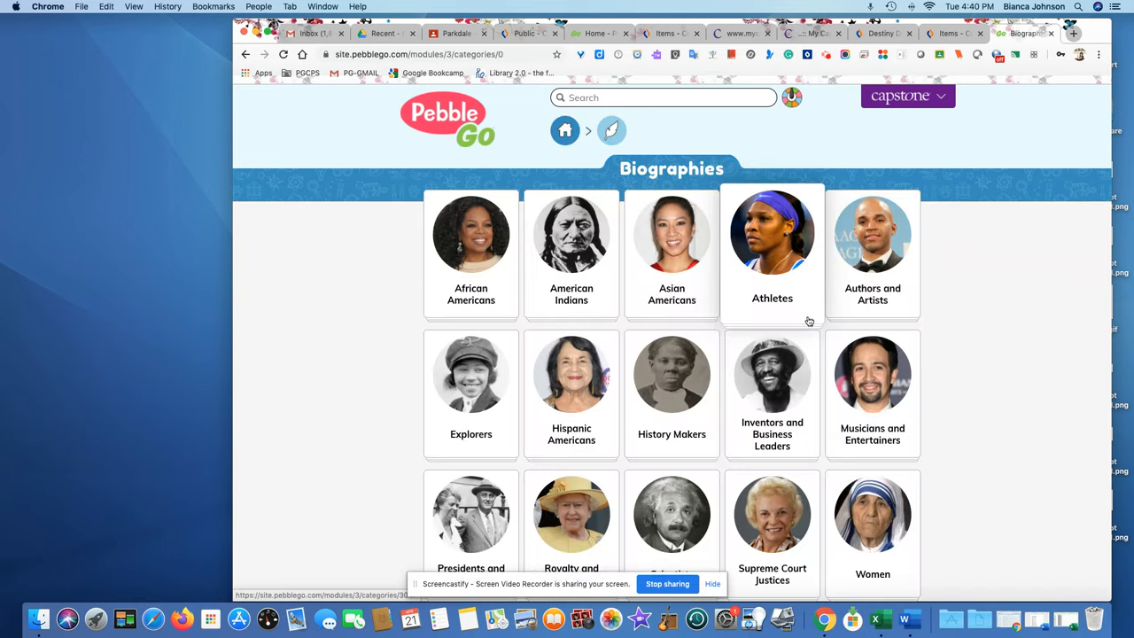
pyautogui.moveTo(671, 248)
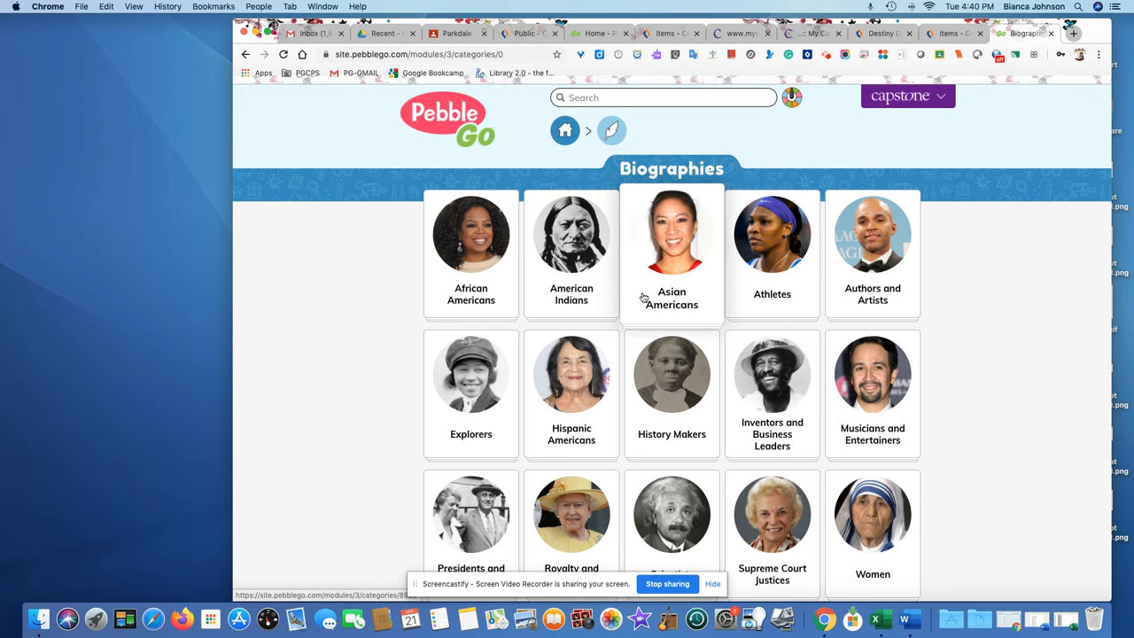
pyautogui.moveTo(672, 373)
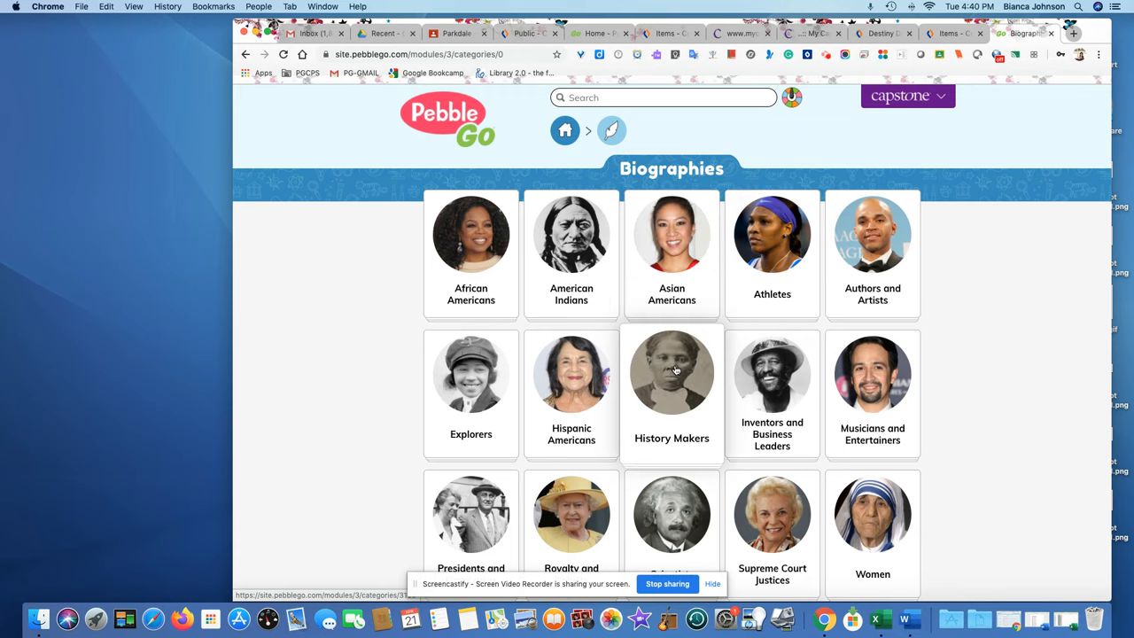
pyautogui.click(671, 373)
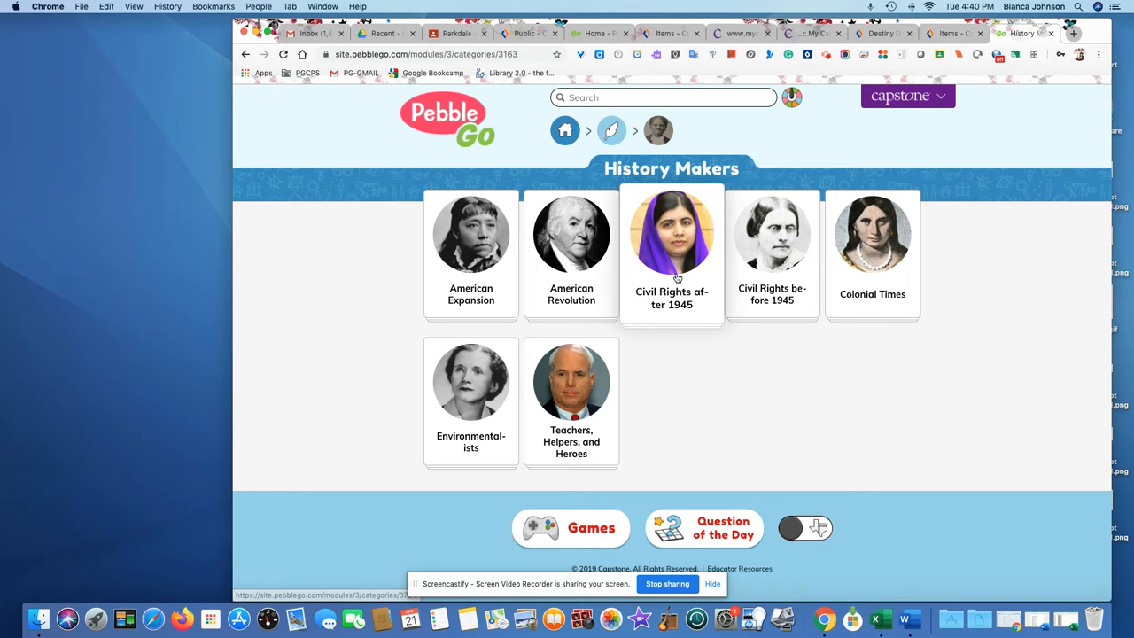
pyautogui.click(671, 235)
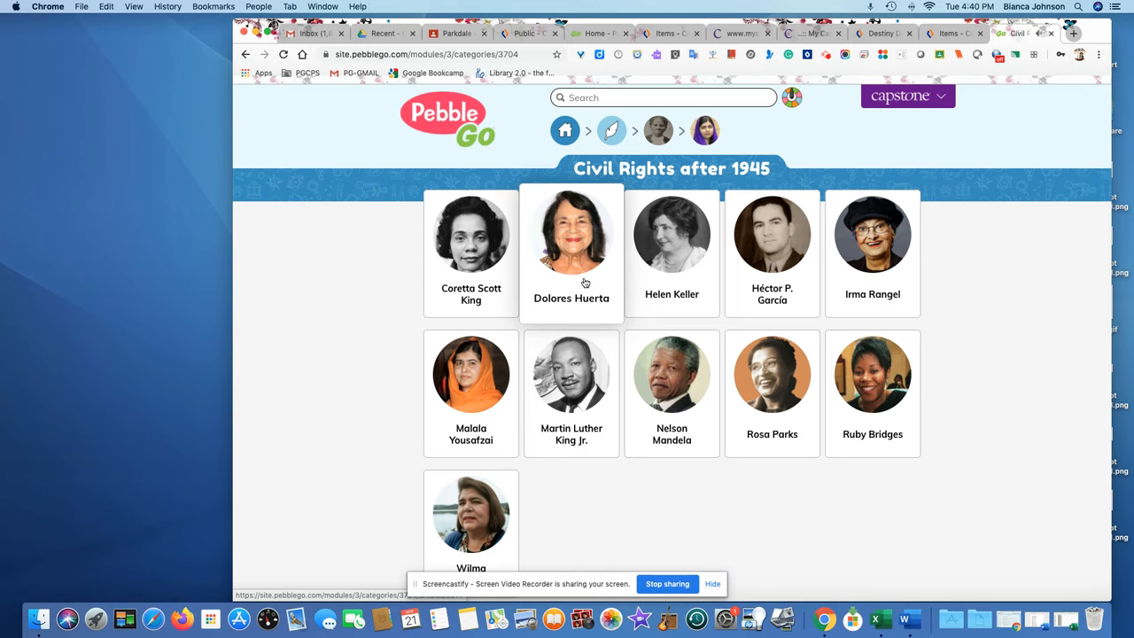
# Open Dolores Huerta's Early Life section and toggle it to Español and back to English.
pyautogui.click(572, 235)
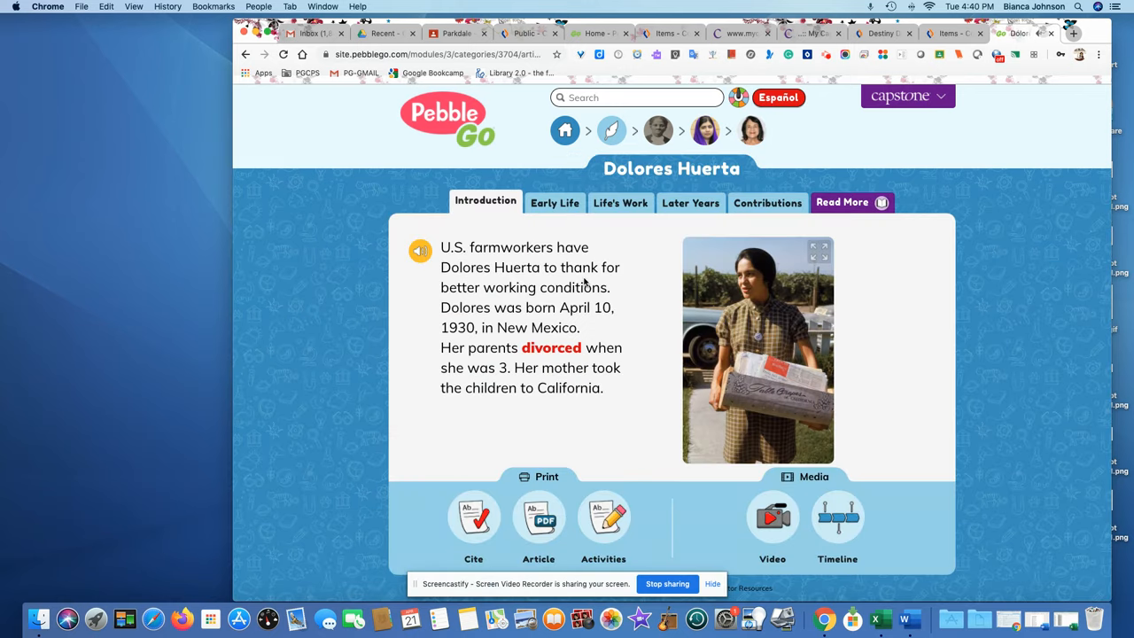
pyautogui.moveTo(461, 288)
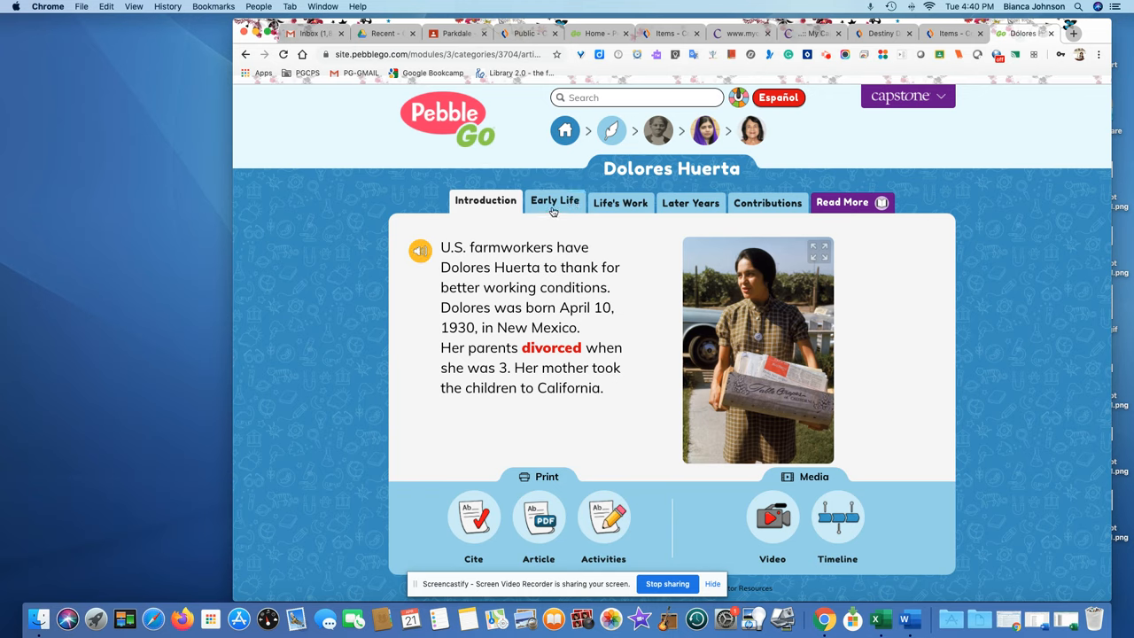
pyautogui.click(555, 202)
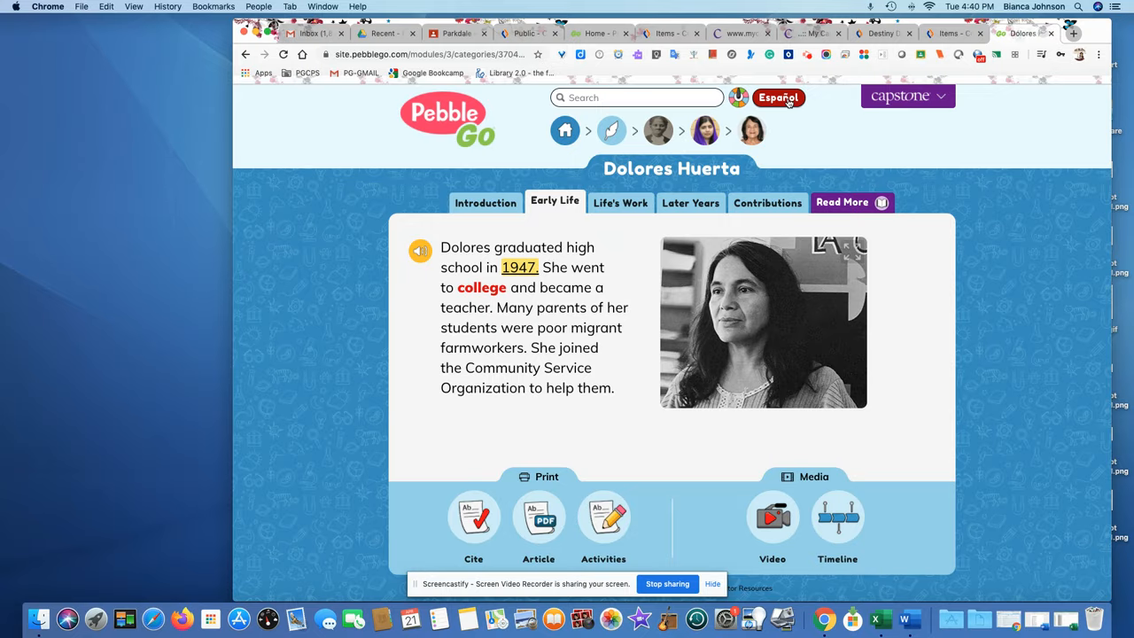
pyautogui.click(778, 97)
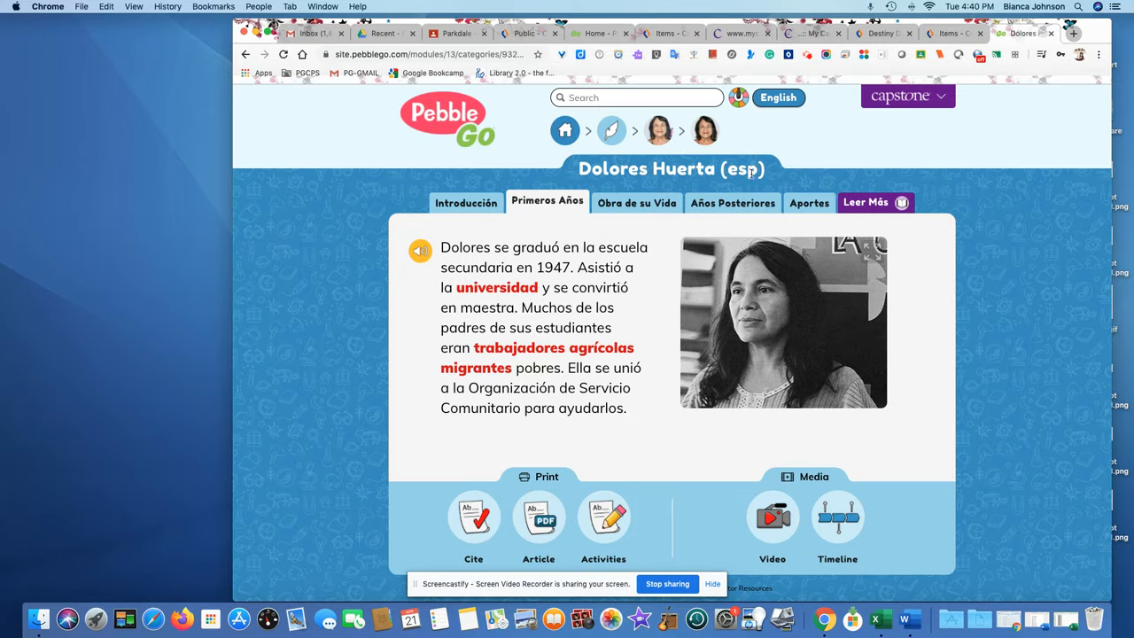
pyautogui.click(778, 97)
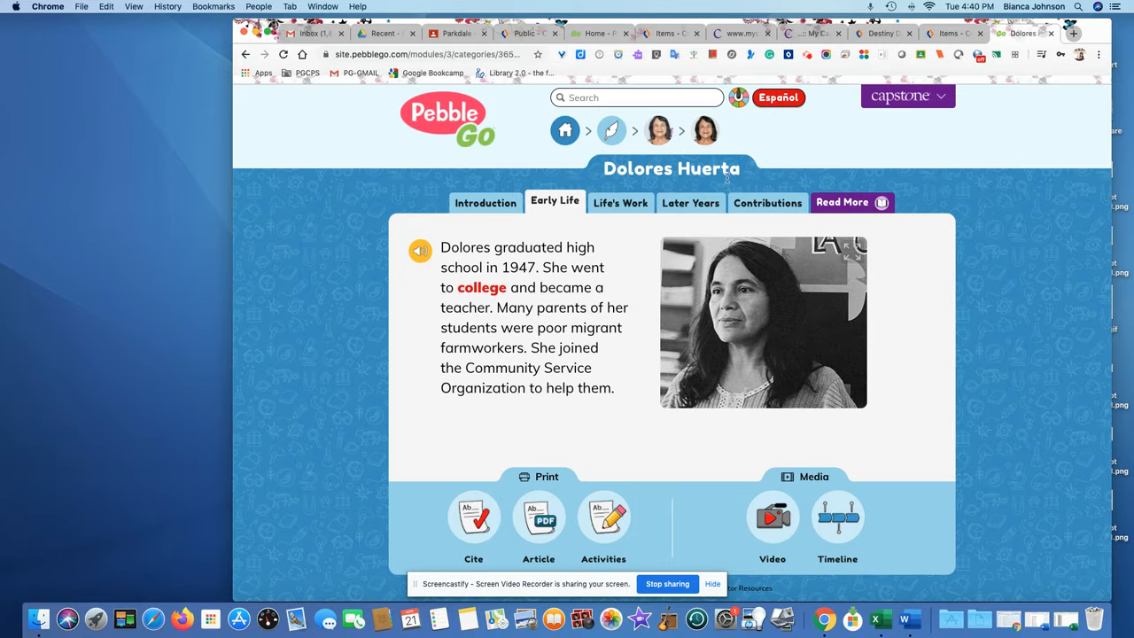
pyautogui.moveTo(628, 309)
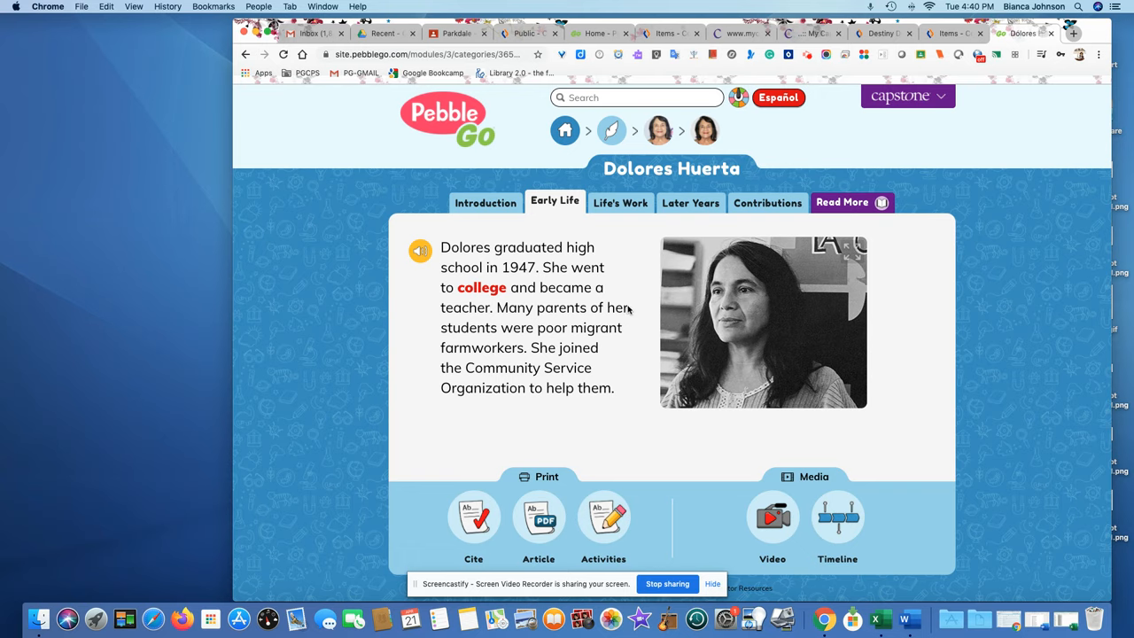
pyautogui.moveTo(627, 312)
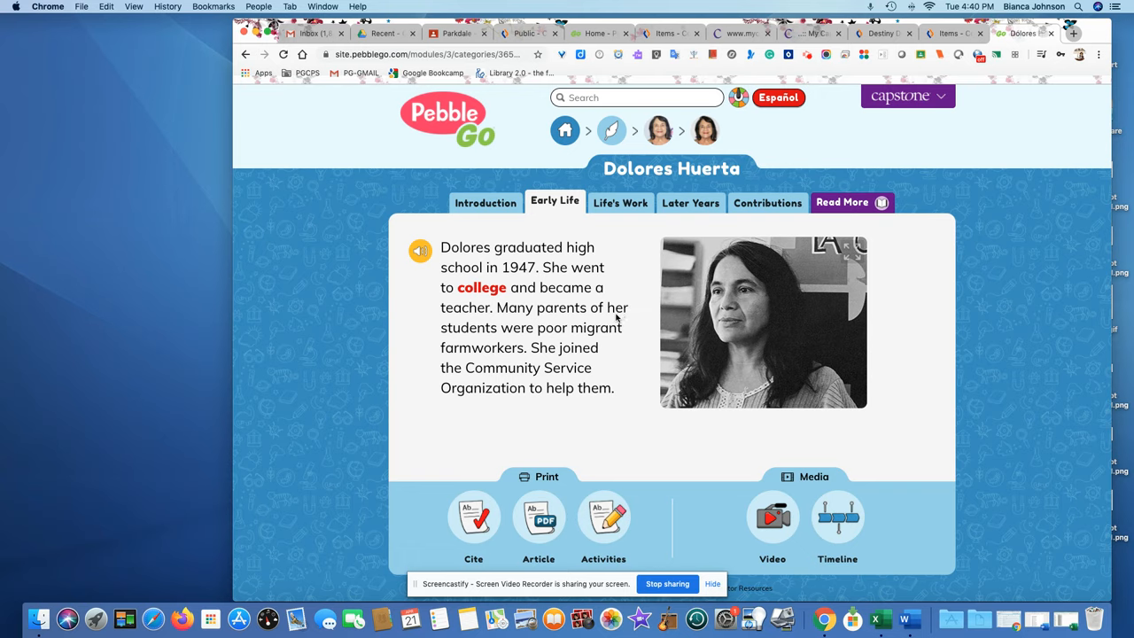
pyautogui.moveTo(633, 294)
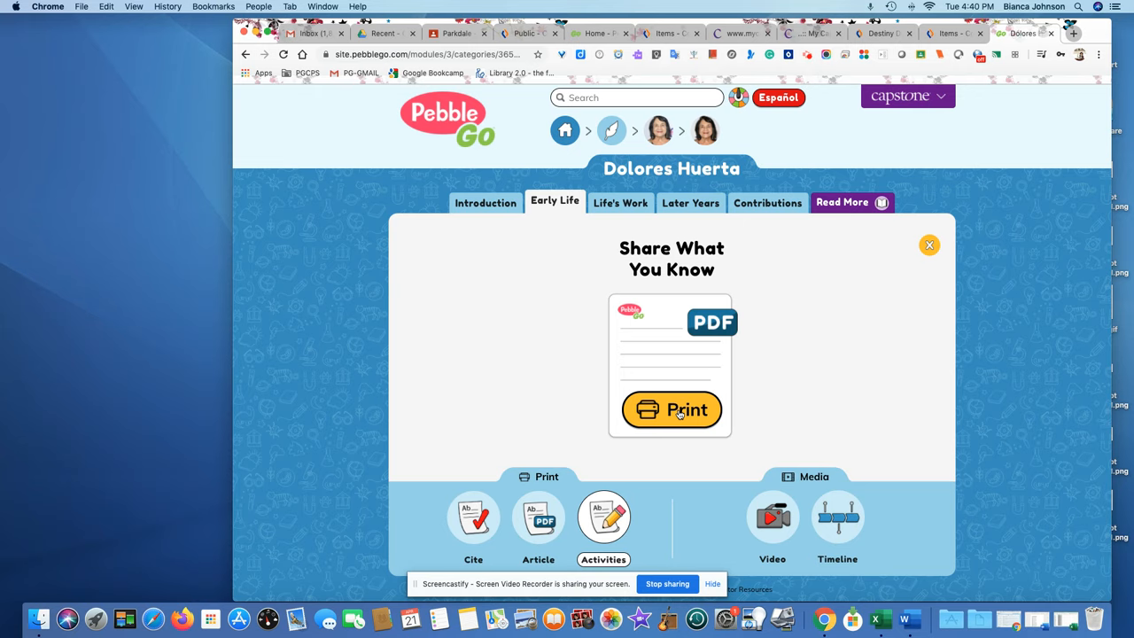
# Show the printable Activity, Article and Page PDF options for Dolores Huerta's article.
pyautogui.click(538, 517)
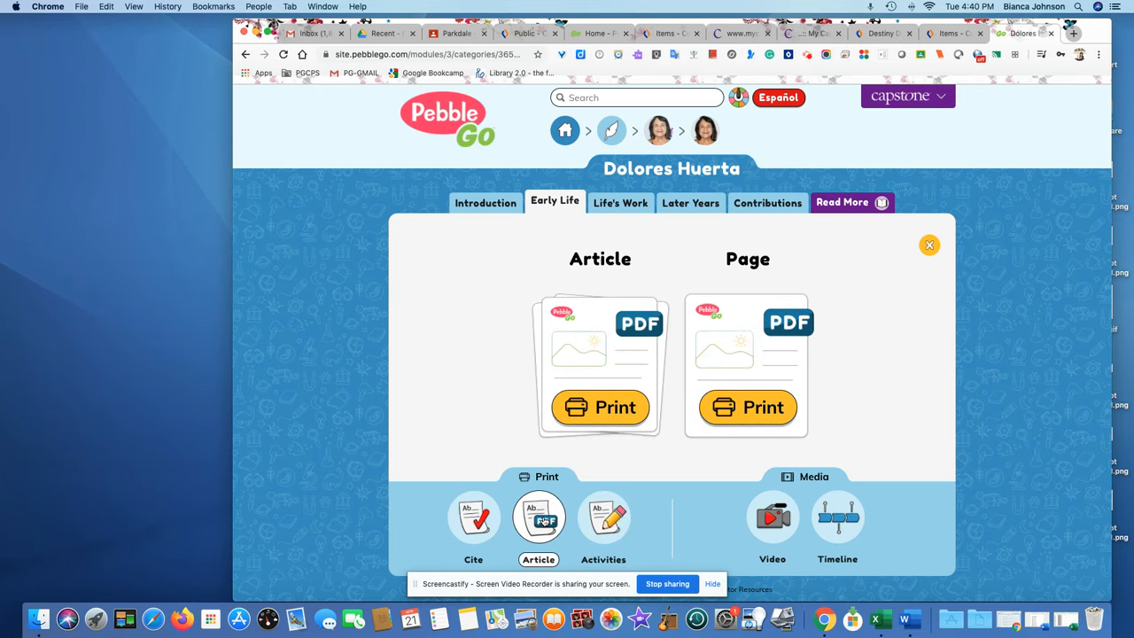
pyautogui.moveTo(600, 407)
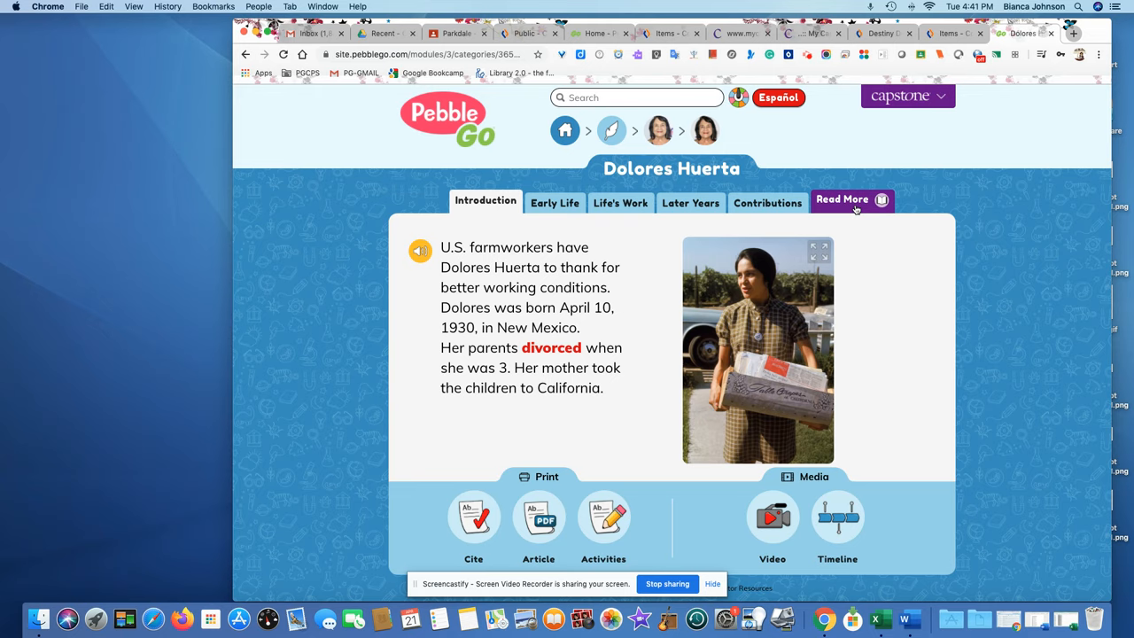
# Open the César Chávez article from Dolores Huerta's Read More related articles.
pyautogui.click(842, 199)
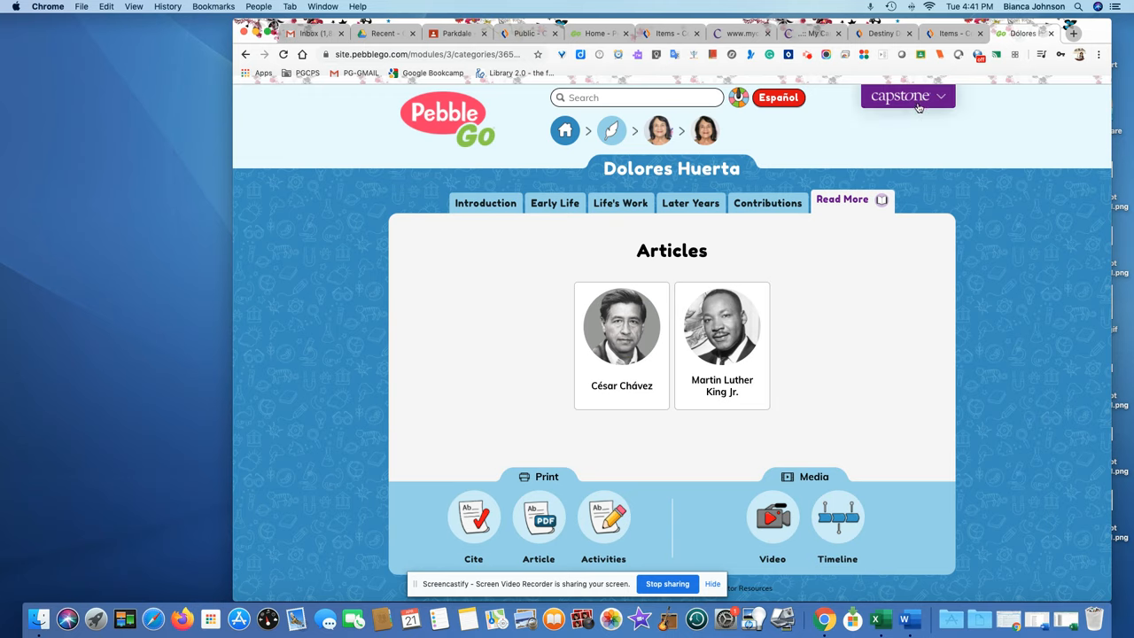
pyautogui.moveTo(621, 325)
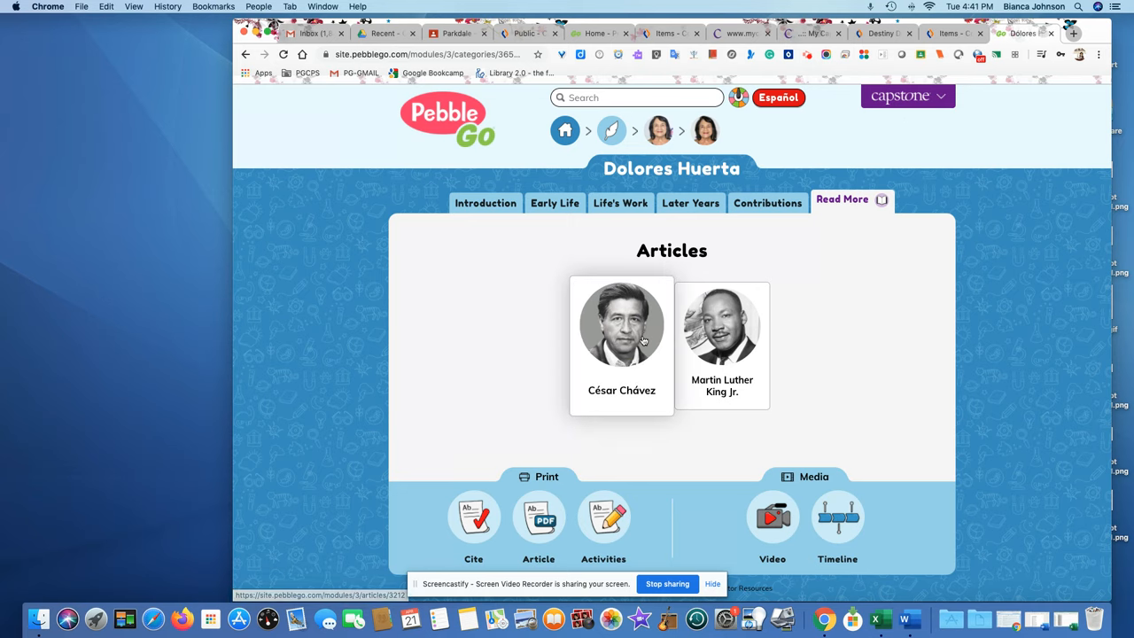
pyautogui.click(621, 324)
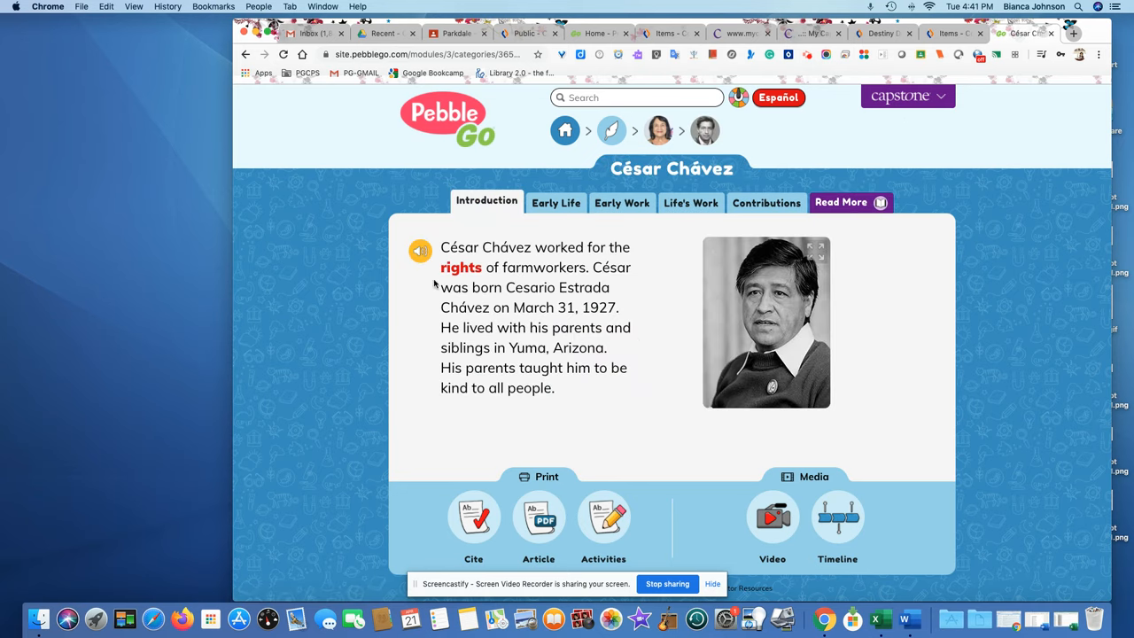
# Play the audio narration of César Chávez's introduction with word highlighting.
pyautogui.click(419, 250)
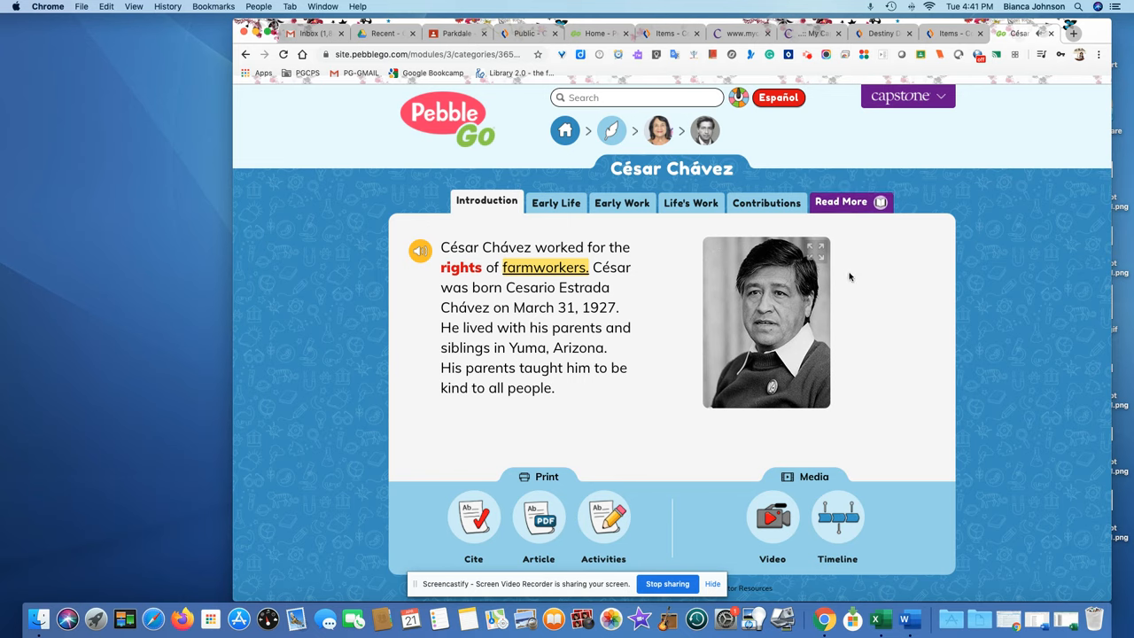
pyautogui.moveTo(837, 310)
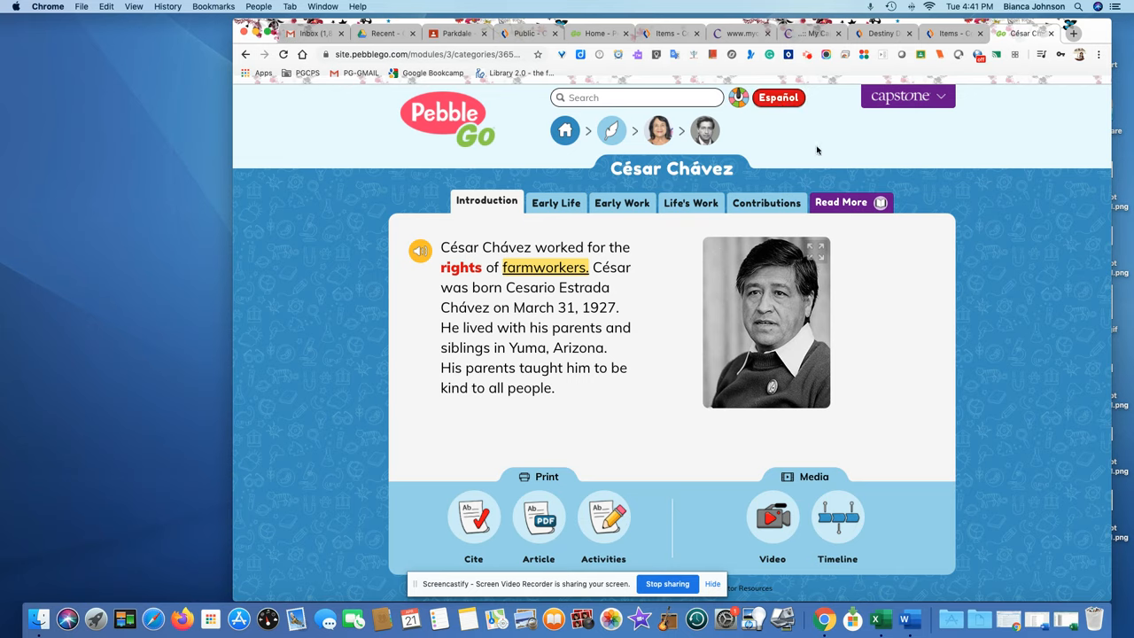
pyautogui.moveTo(497, 164)
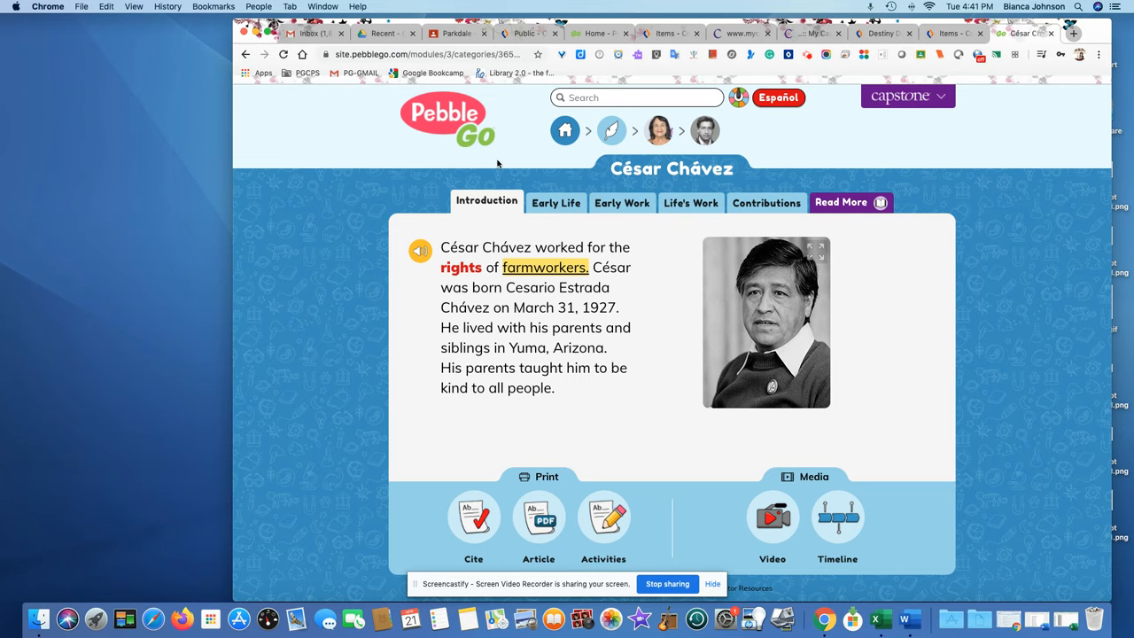
pyautogui.moveTo(680, 481)
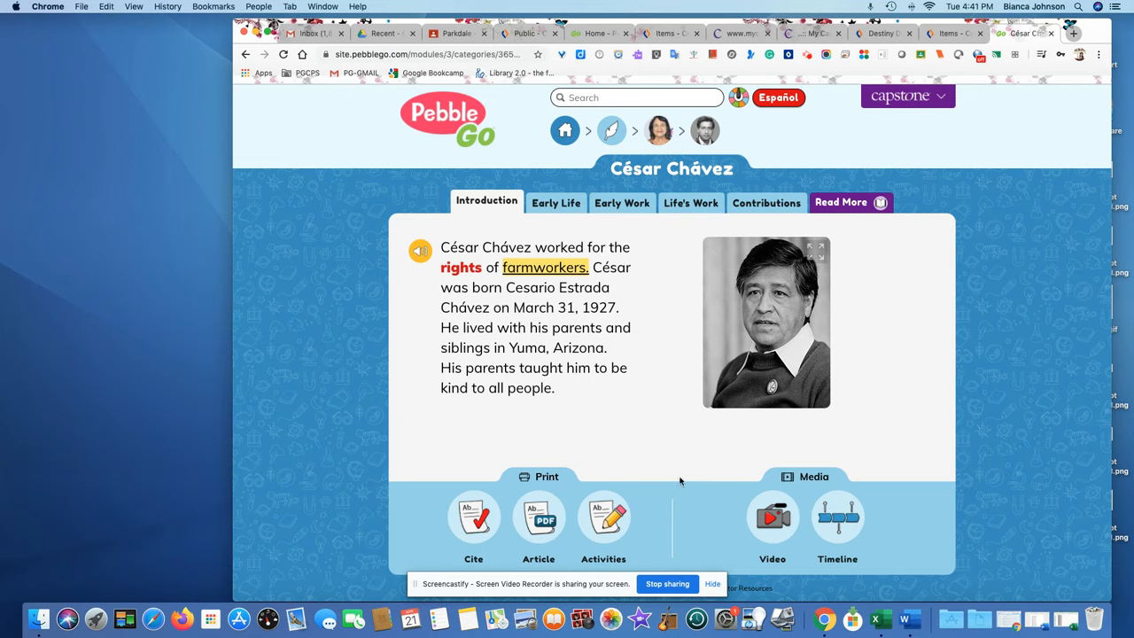
pyautogui.moveTo(671, 548)
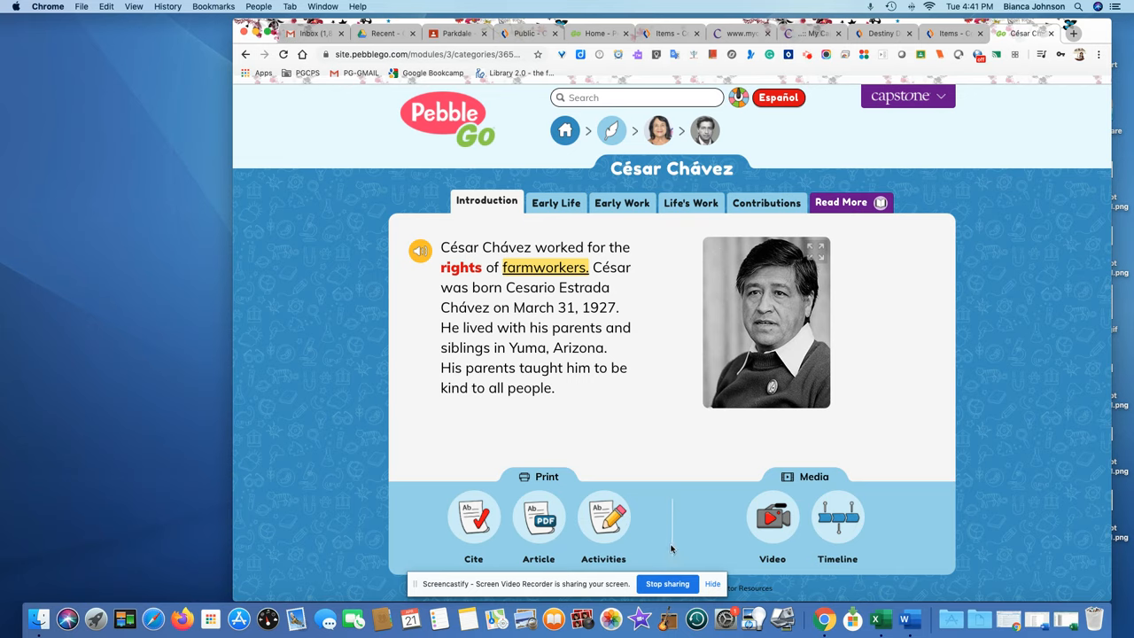